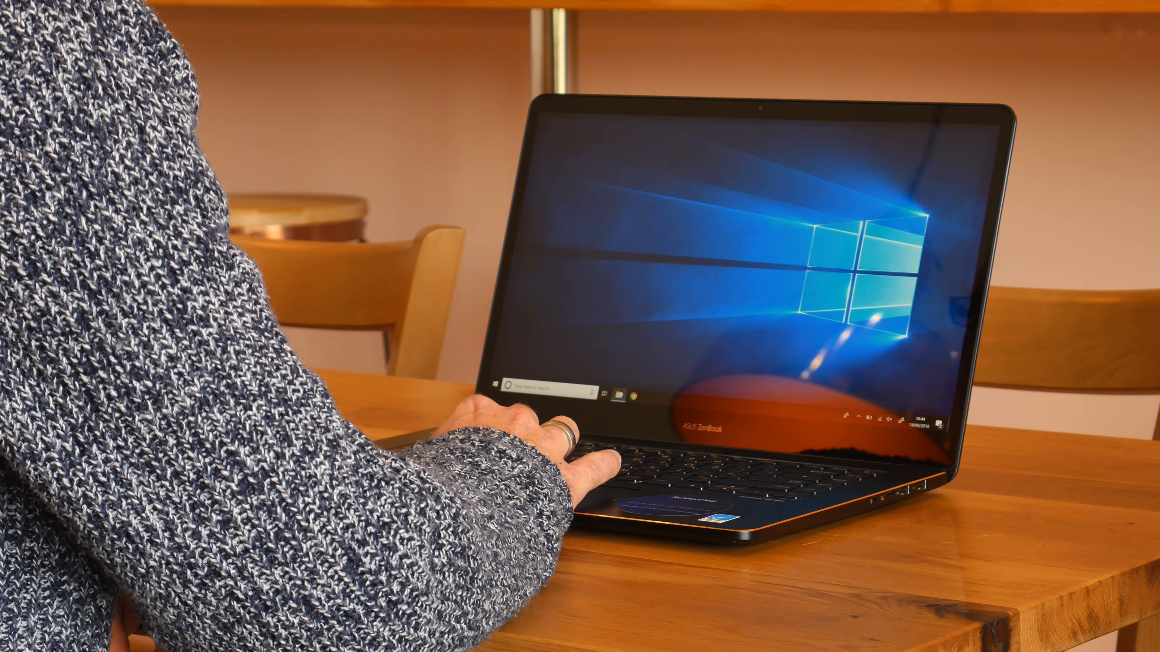
Drag the laptop-and-teacup clip from the Media Pool onto Timeline 1 and bring up its context menu.
left_click(610, 392)
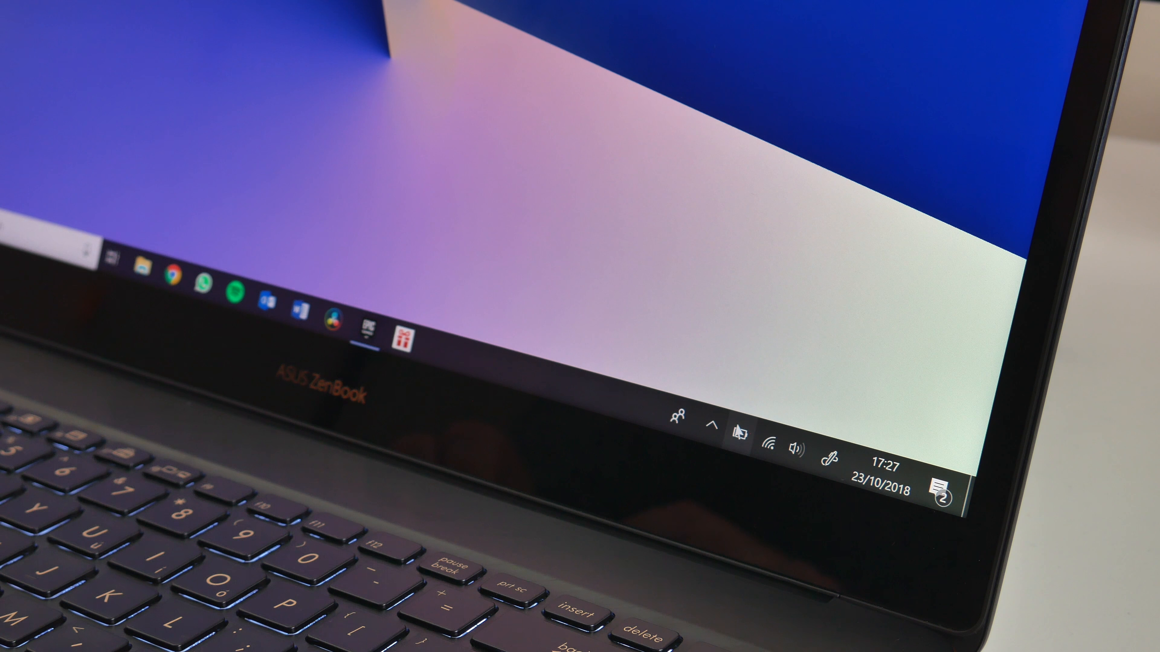
left_click(742, 435)
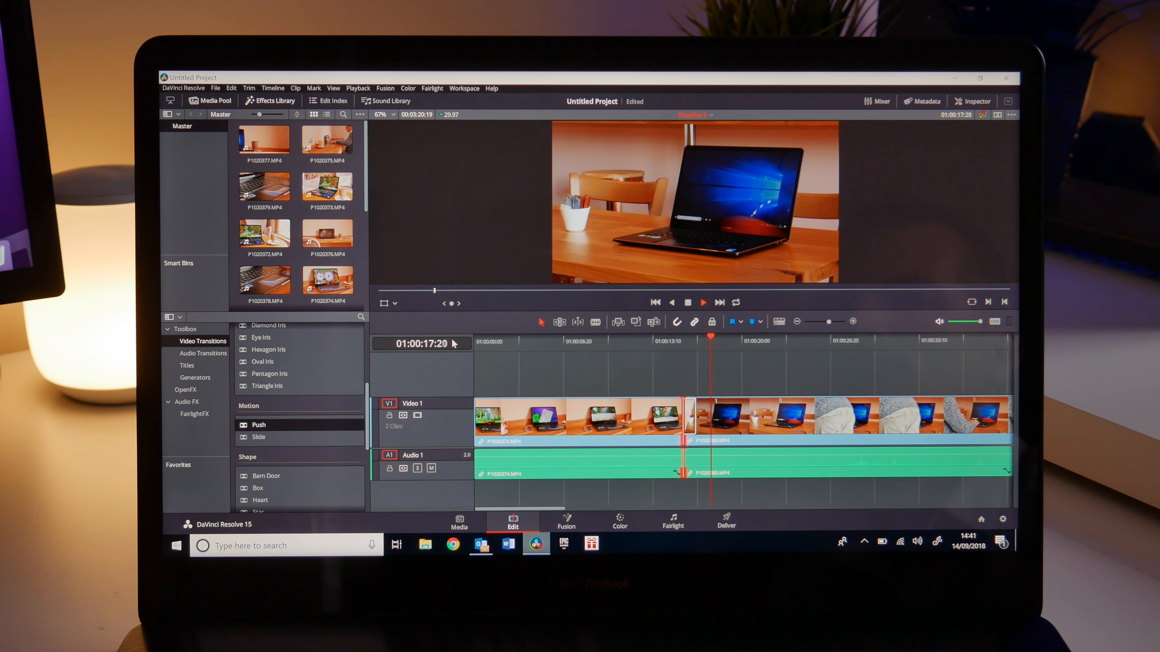
left_click(701, 303)
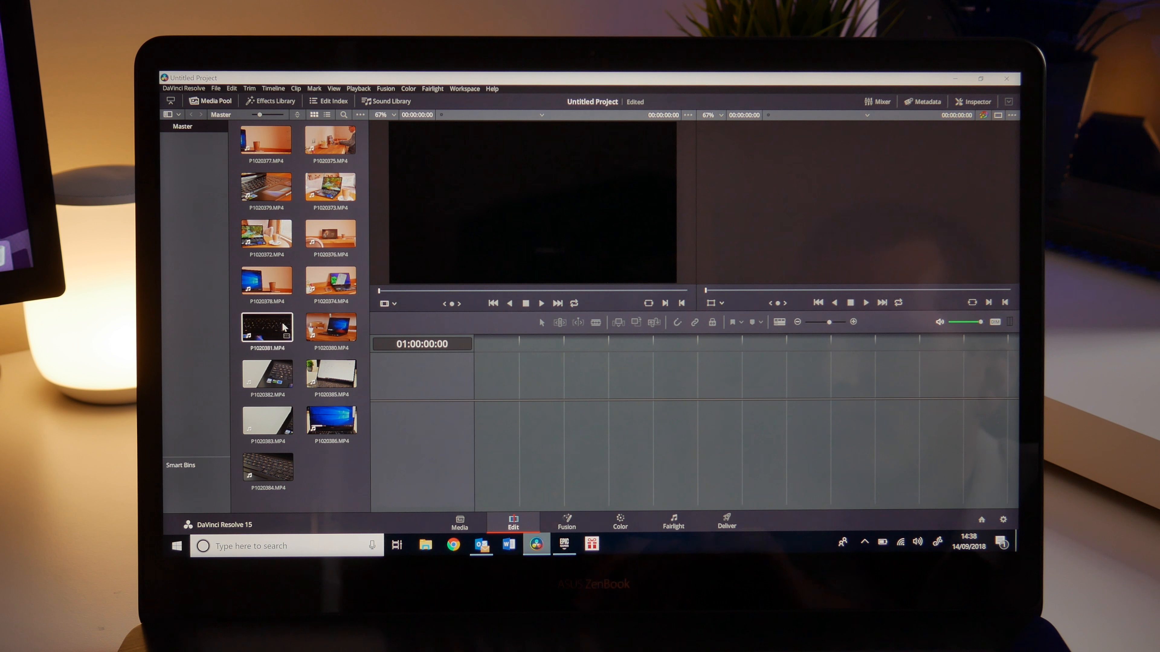
left_click(330, 277)
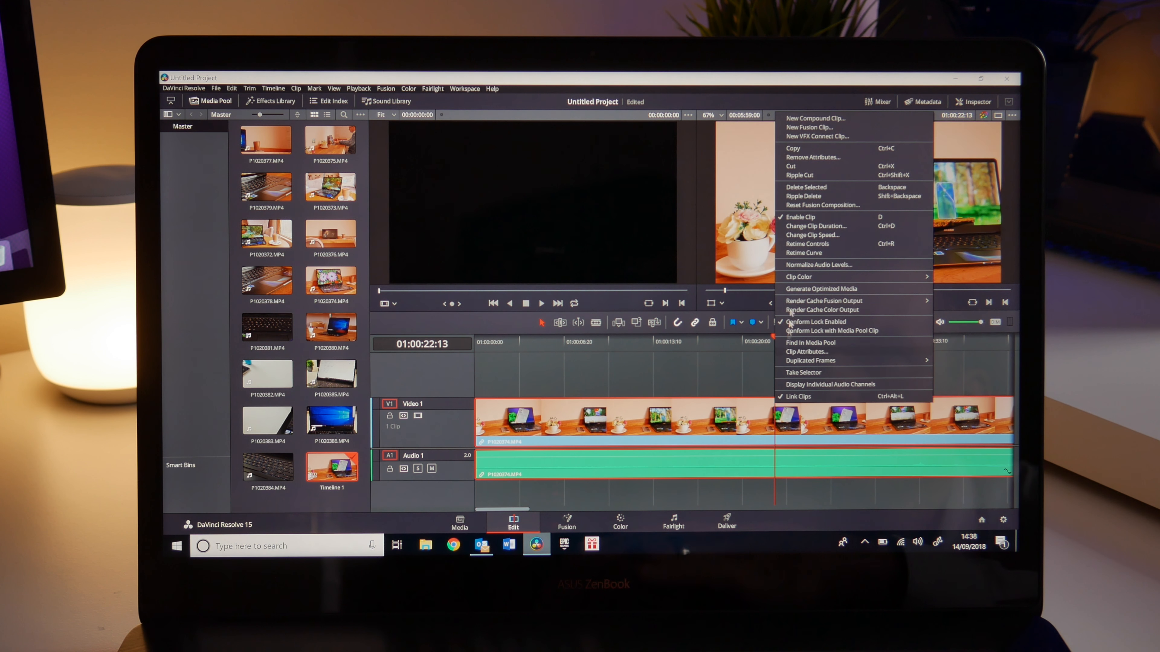
mouse_move(824, 170)
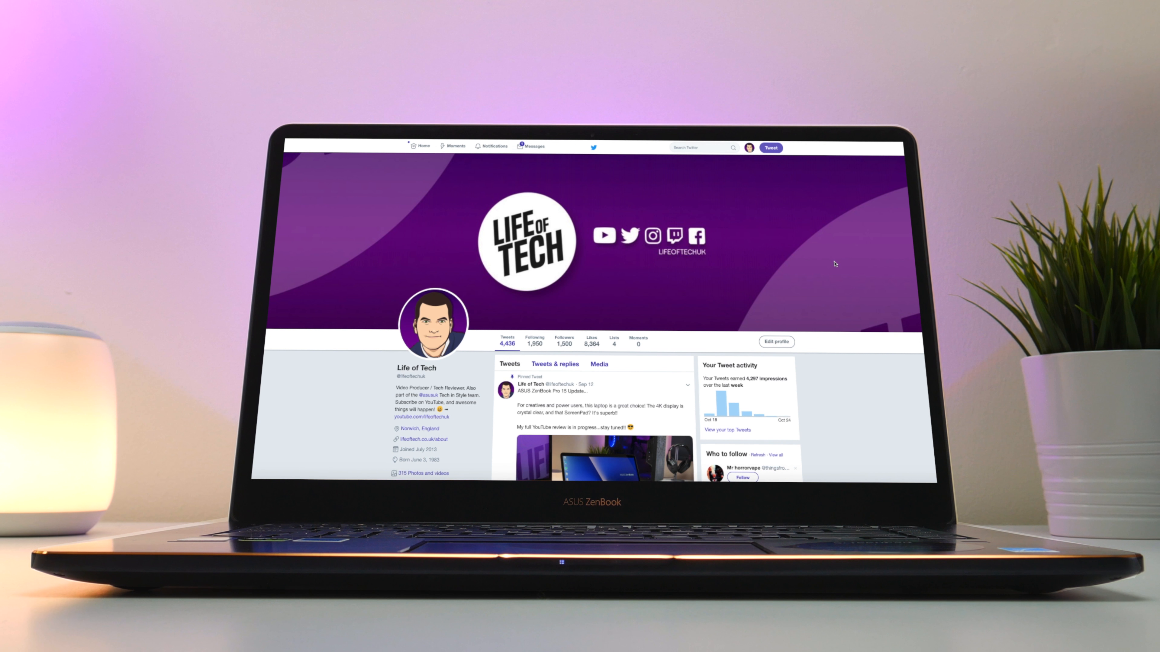
Scroll down the Twitter profile past the pinned tweet into the recent tweets.
scroll("down", 3)
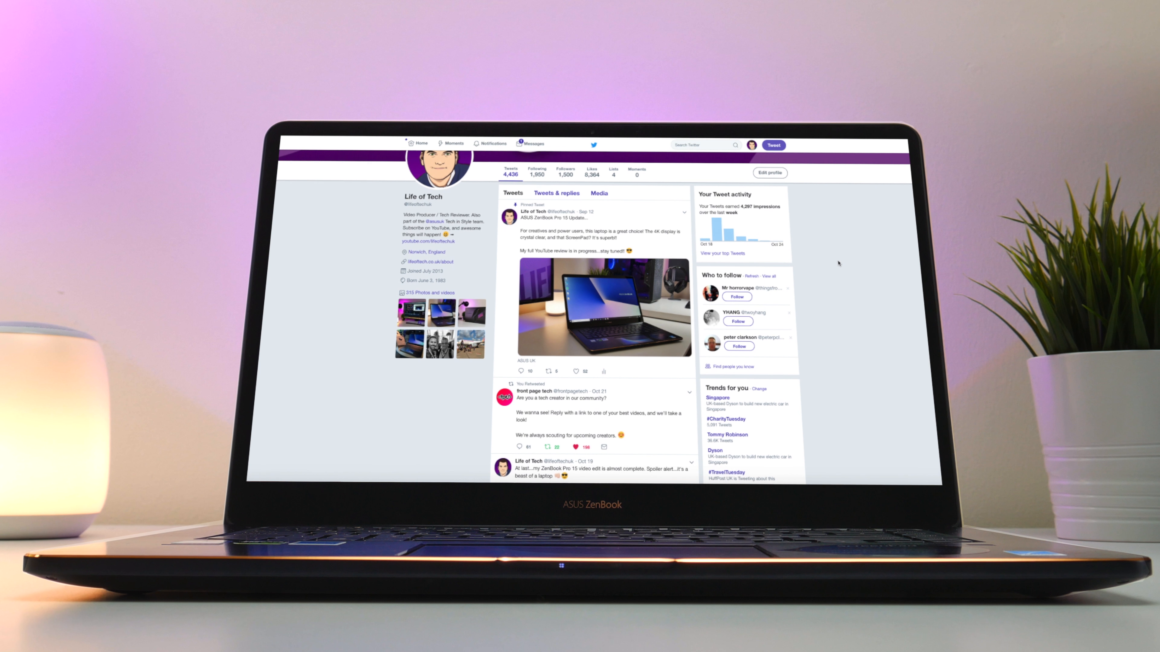